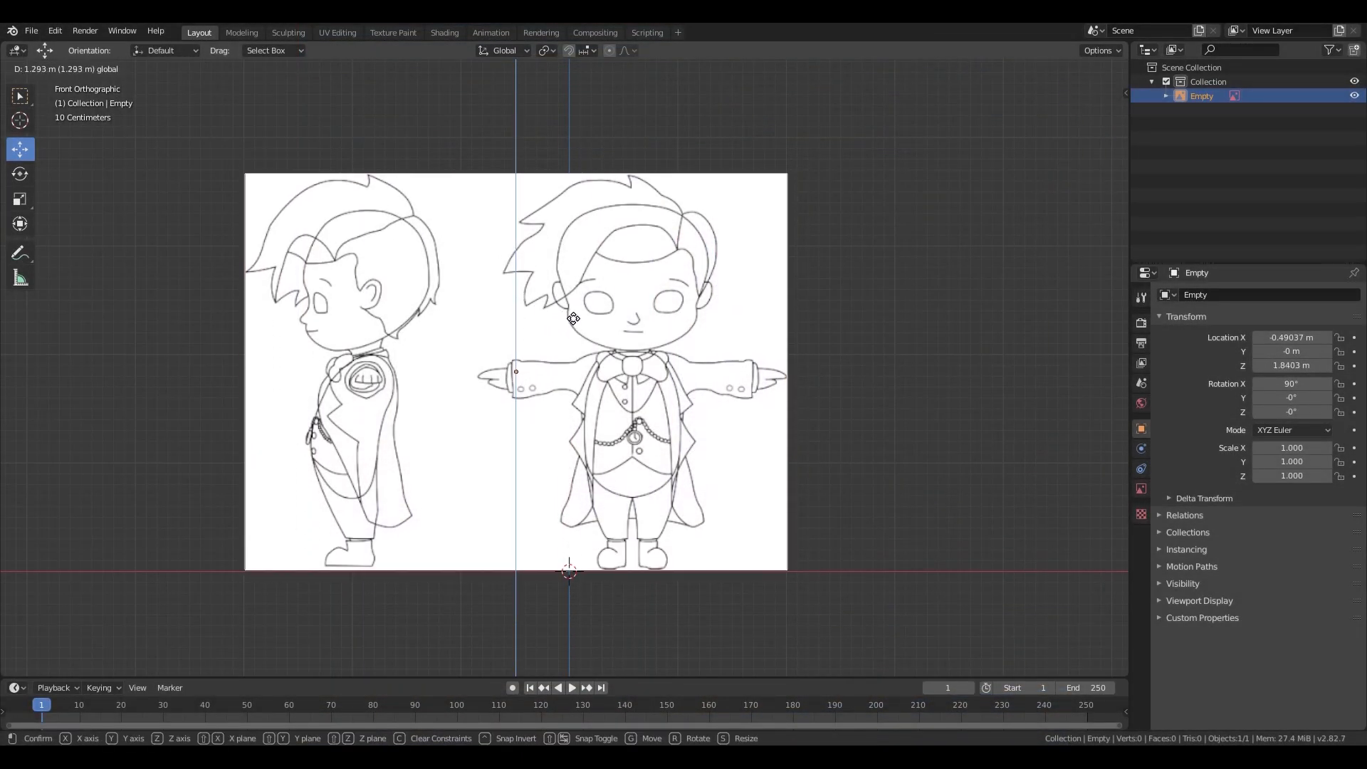
{"action": "mouse_move", "coordinate": [495, 379]}
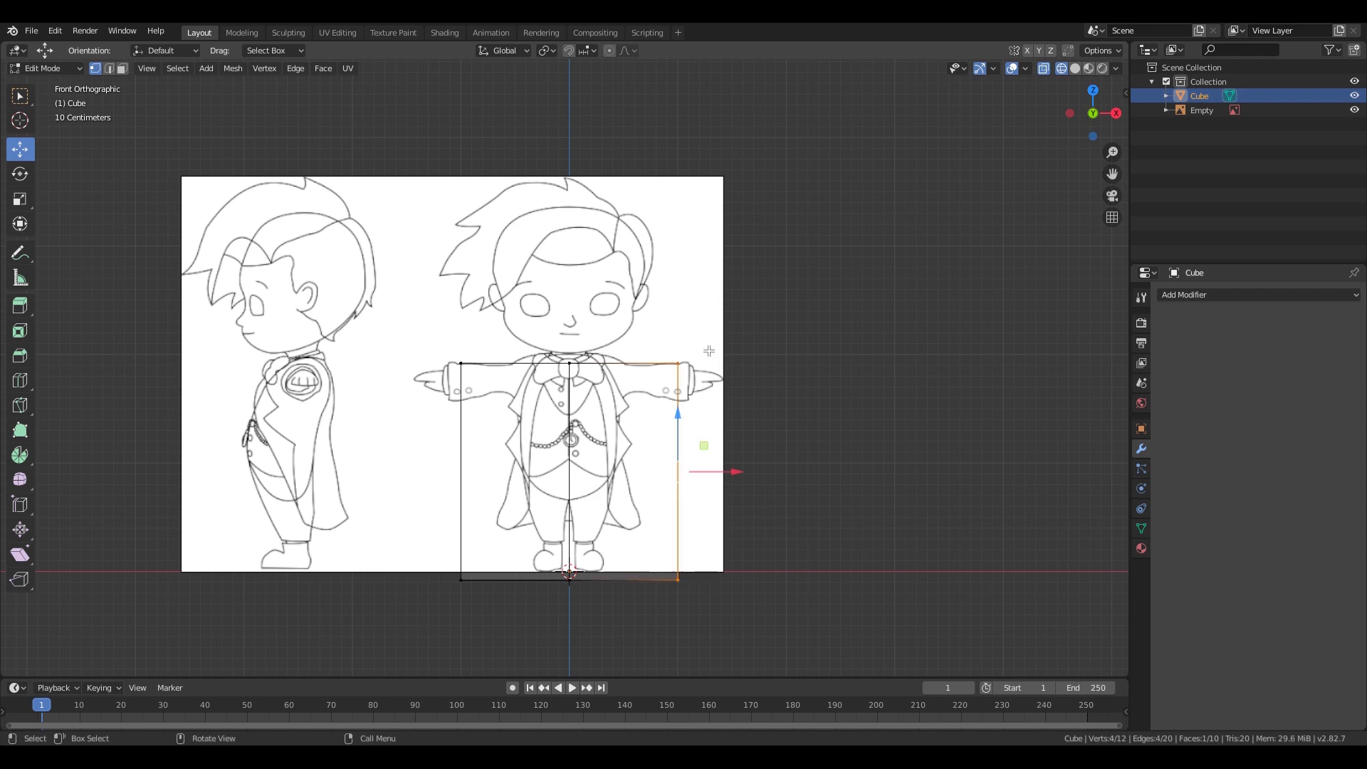
Delete half of the body cube and add a Mirror modifier to reflect it across the centre
{"action": "left_click", "coordinate": [706, 313]}
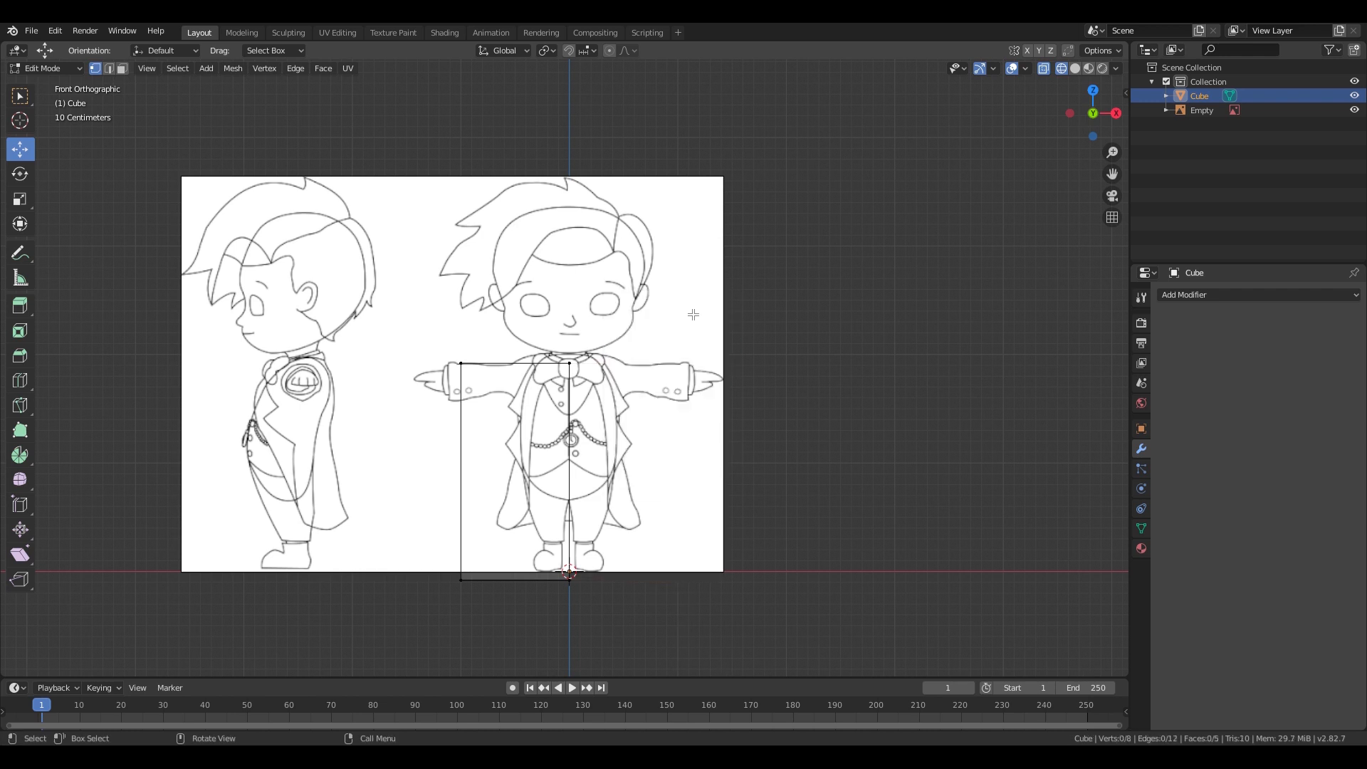
{"action": "left_click", "coordinate": [1184, 293]}
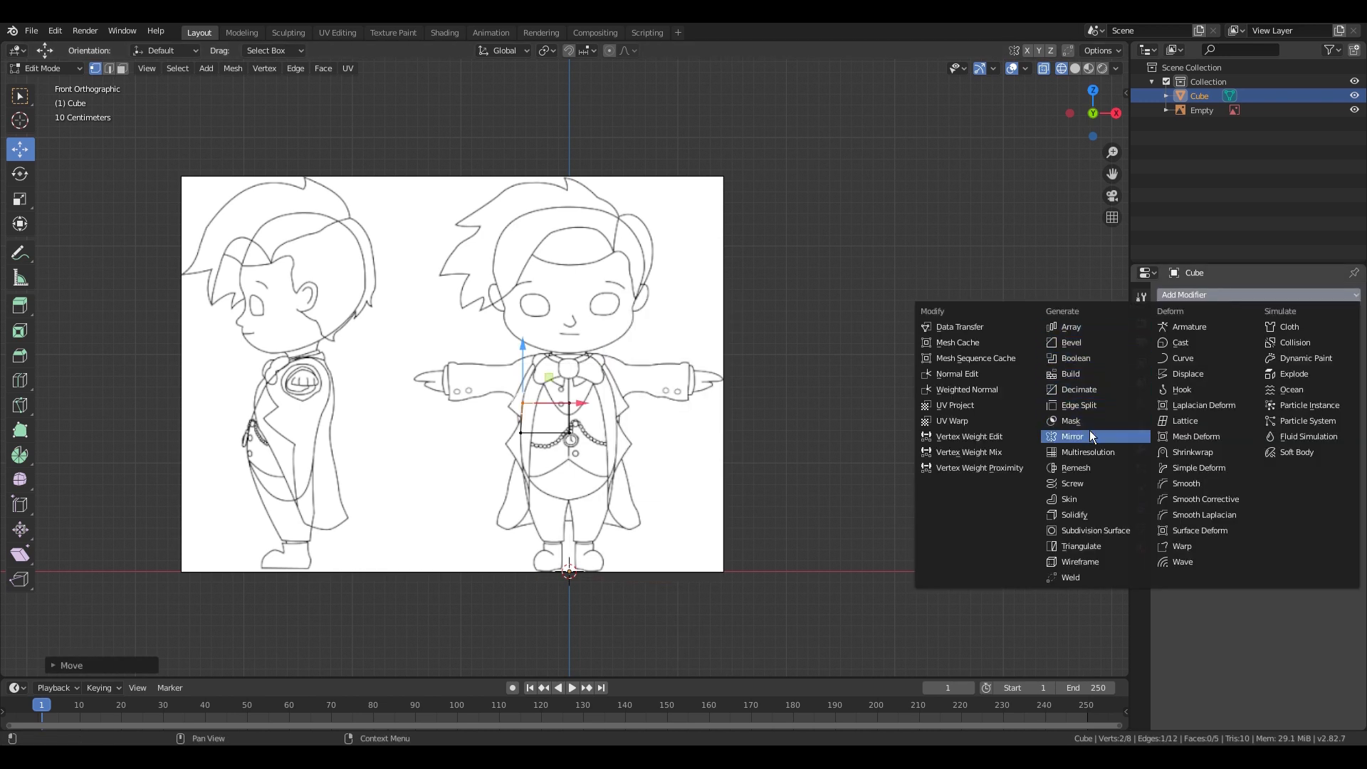
{"action": "left_click", "coordinate": [1074, 436]}
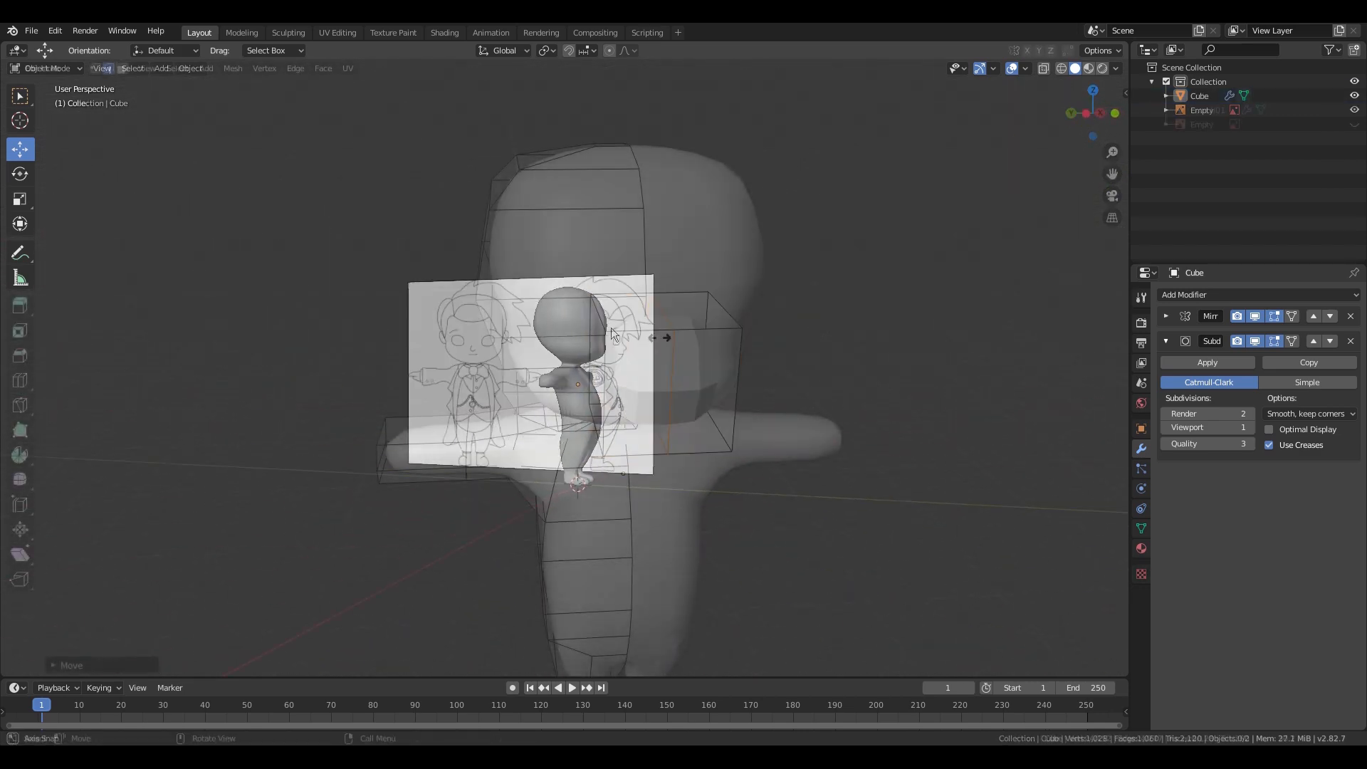
Extrude and scale a side face into an ear, then smooth the head with the Sculpting Smooth brush
{"action": "right_click", "coordinate": [690, 288]}
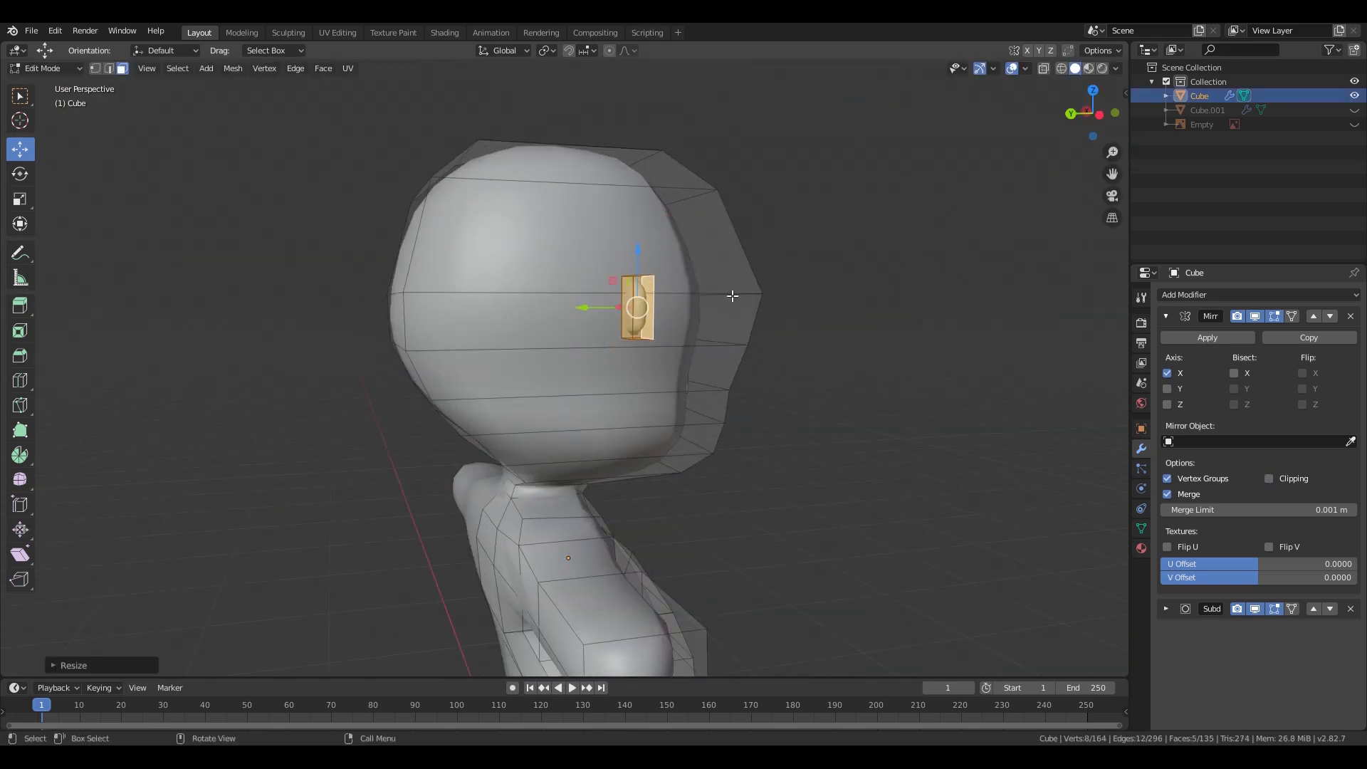
{"action": "left_click", "coordinate": [288, 32]}
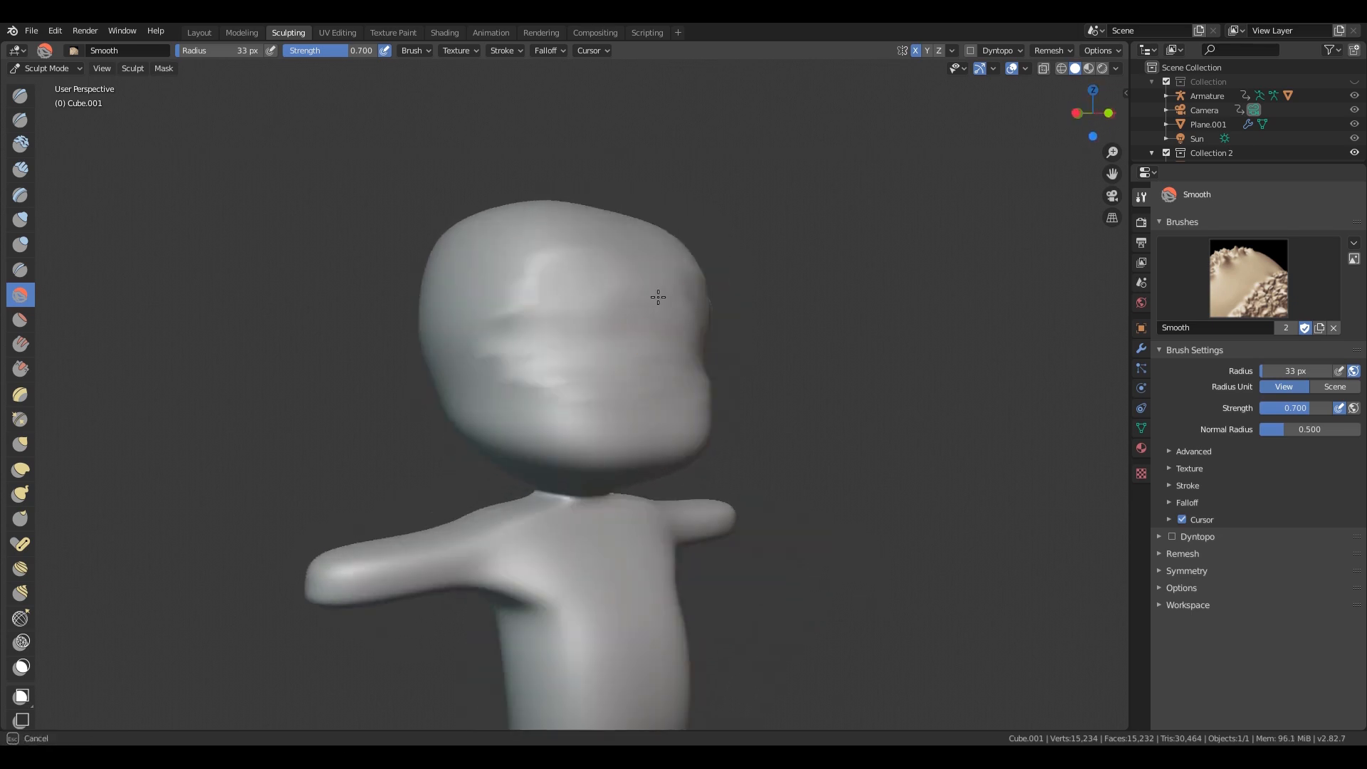
{"action": "left_click", "coordinate": [198, 33]}
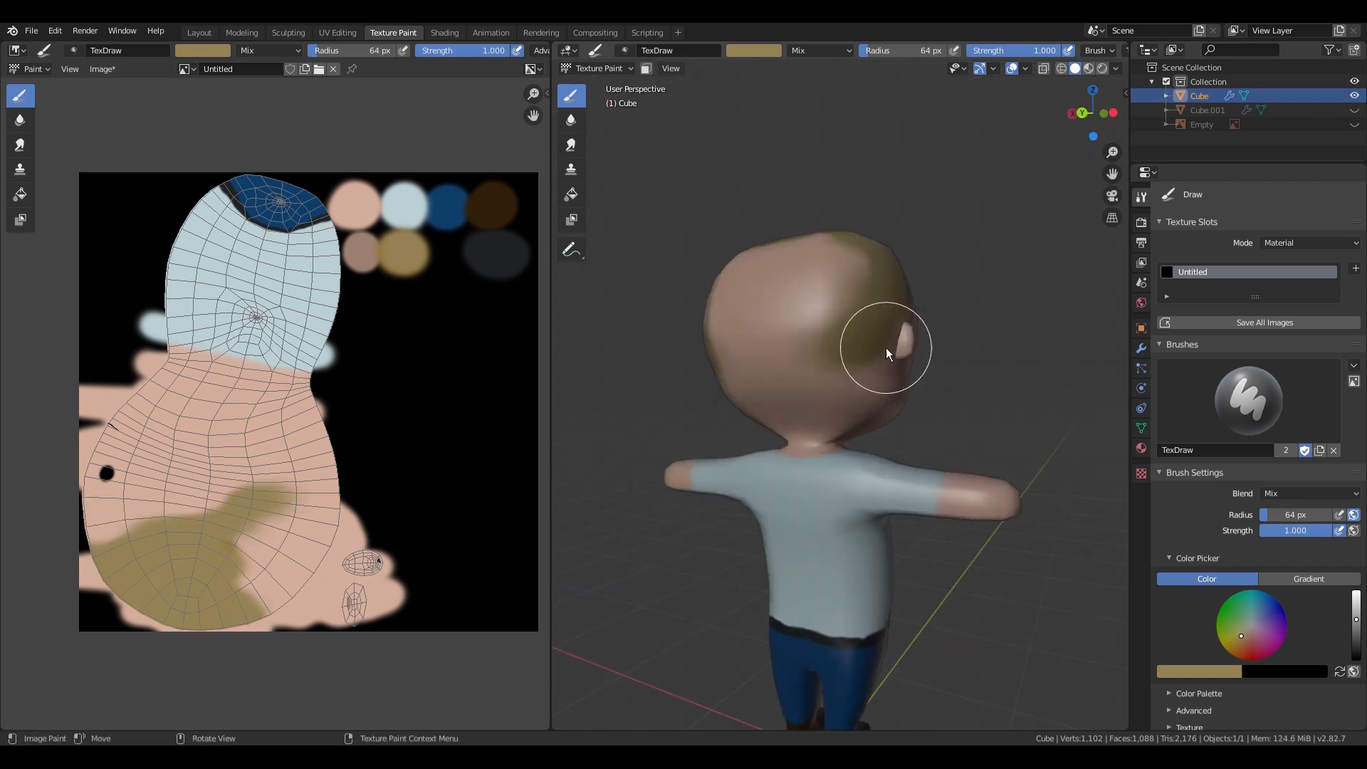
Return from Texture Paint to the Layout workspace with the painted boy finished
{"action": "left_click", "coordinate": [198, 32]}
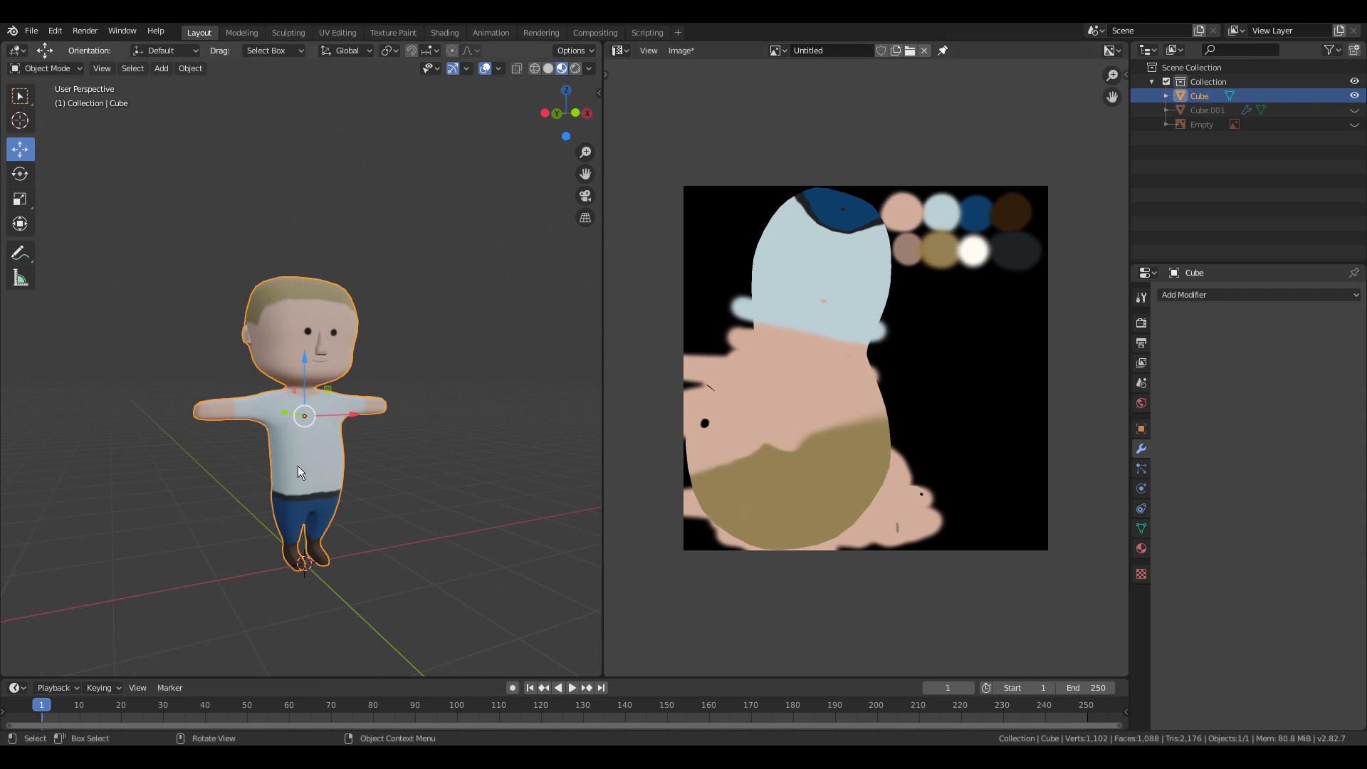
Export the painted boy via File > Export > FBX (.fbx)
{"action": "left_click", "coordinate": [32, 29]}
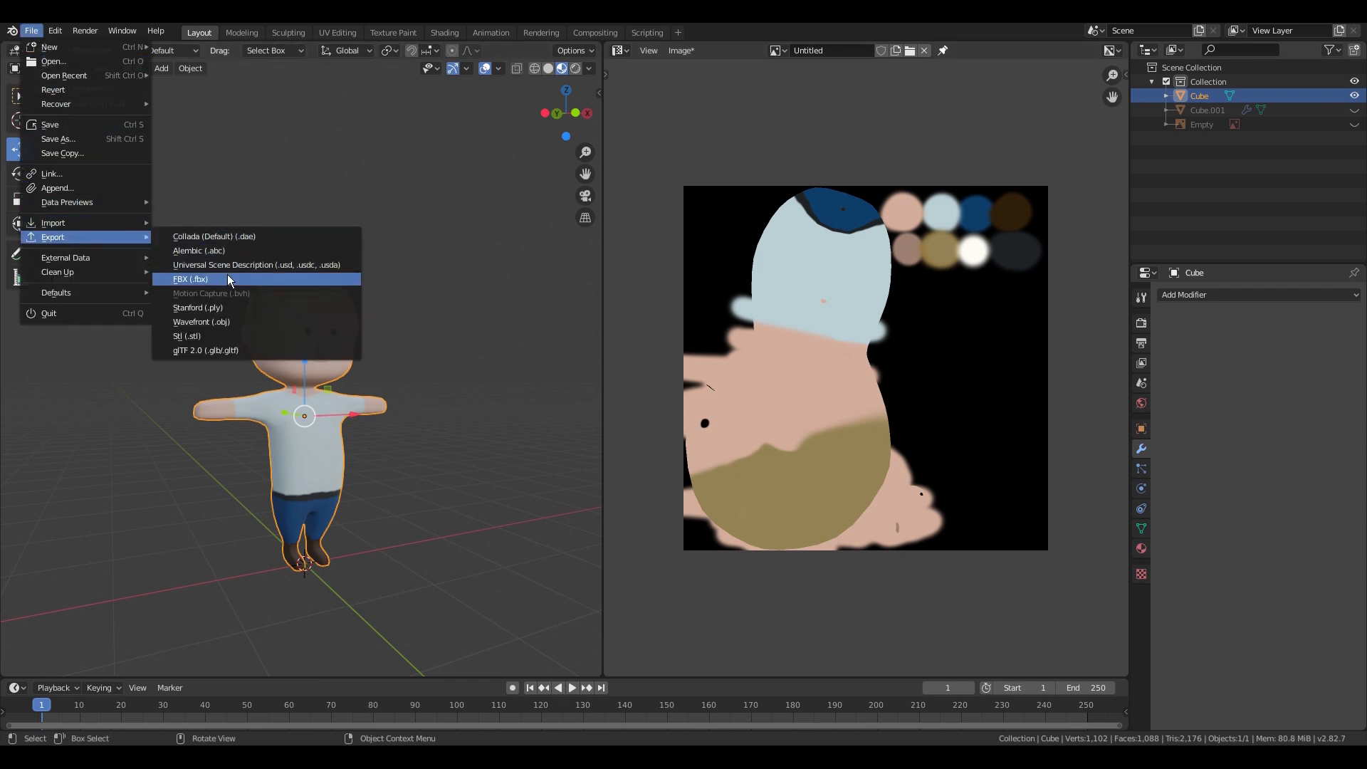
{"action": "left_click", "coordinate": [189, 279]}
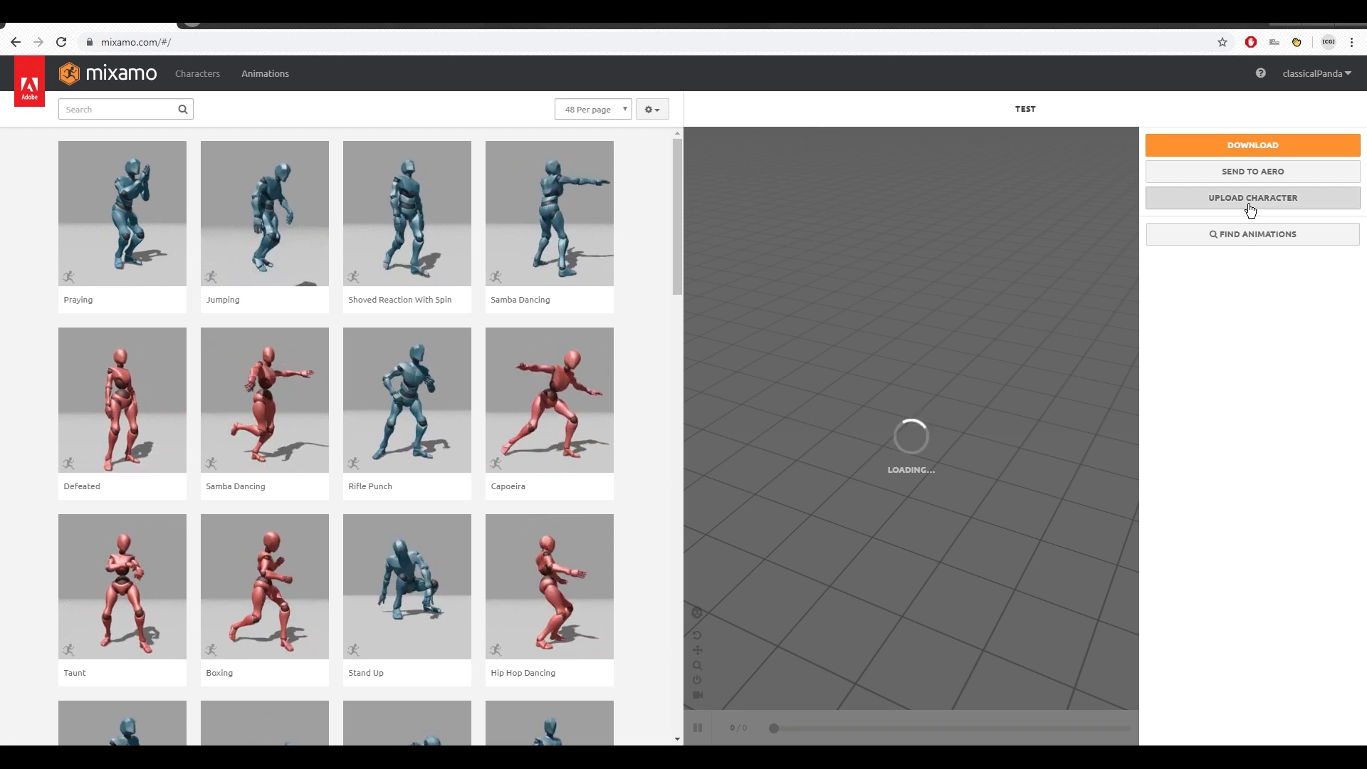
Upload the boy FBX to Mixamo and place the elbow and groin markers in the Auto-Rigger
{"action": "left_click", "coordinate": [1252, 197]}
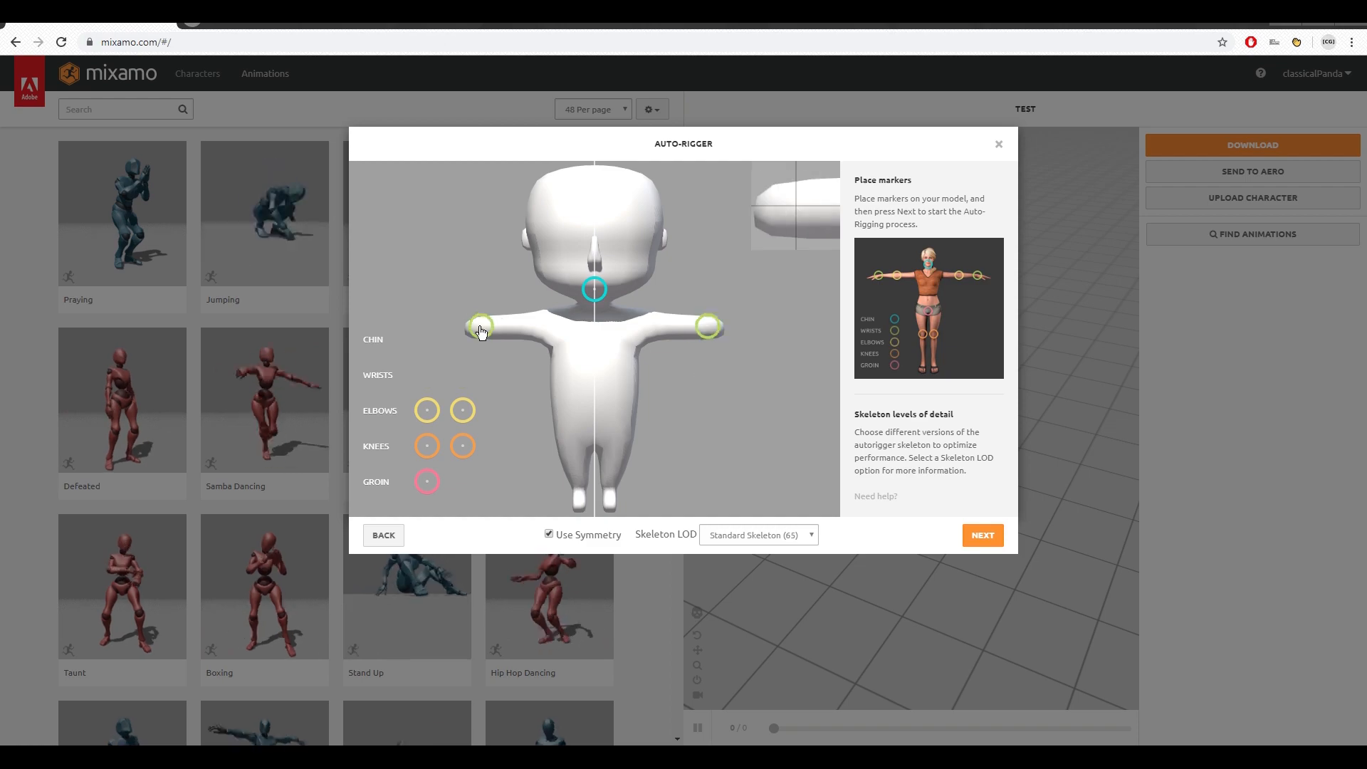
{"action": "left_click", "coordinate": [428, 480]}
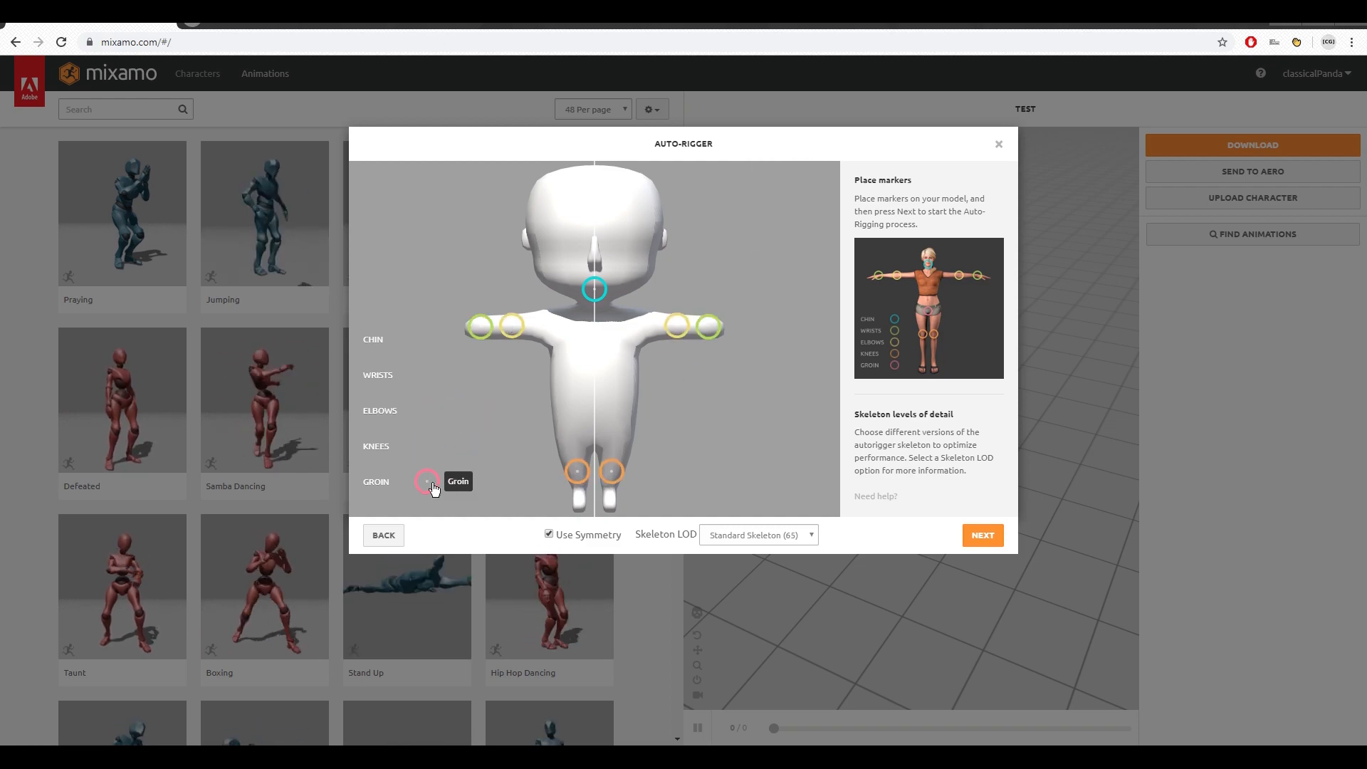
{"action": "left_click", "coordinate": [983, 535]}
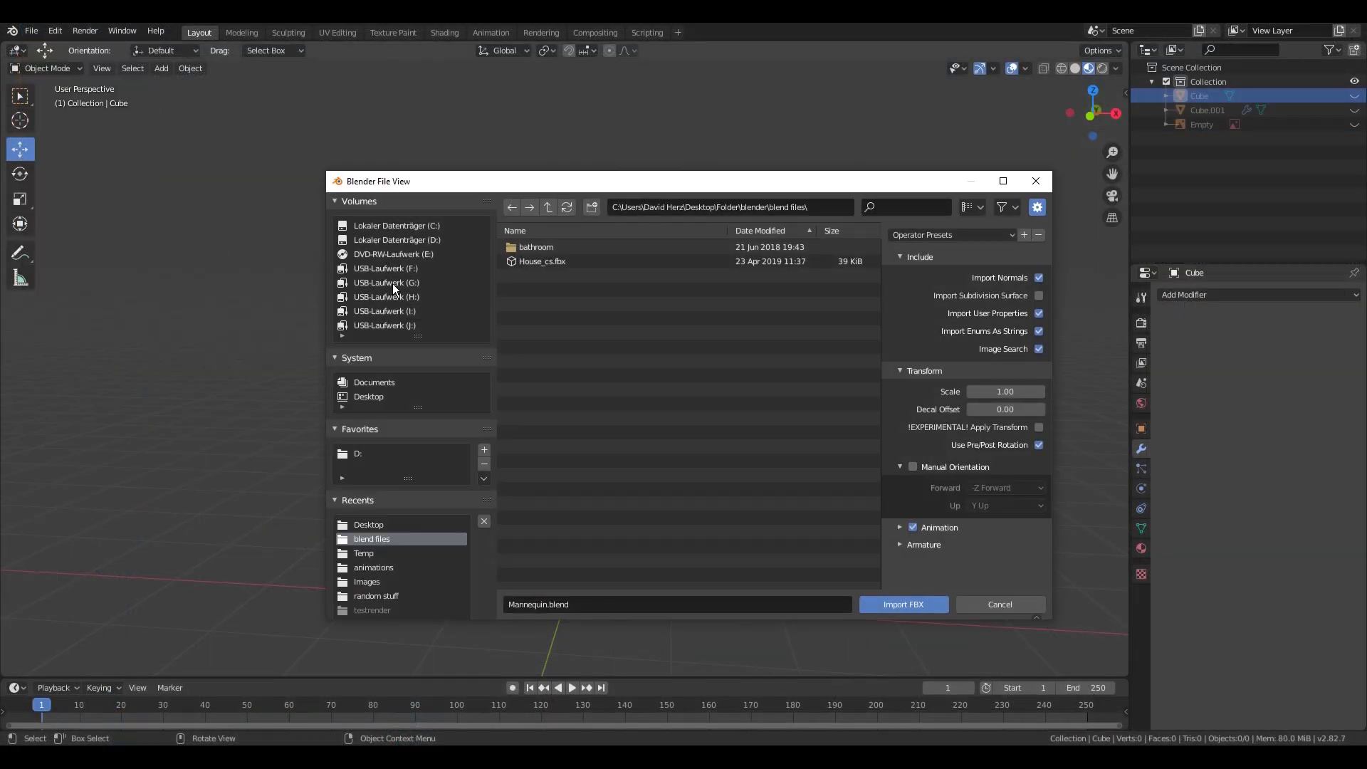
Import the rigged FBX and set the material's Base Color to an Image Texture
{"action": "left_click", "coordinate": [904, 604]}
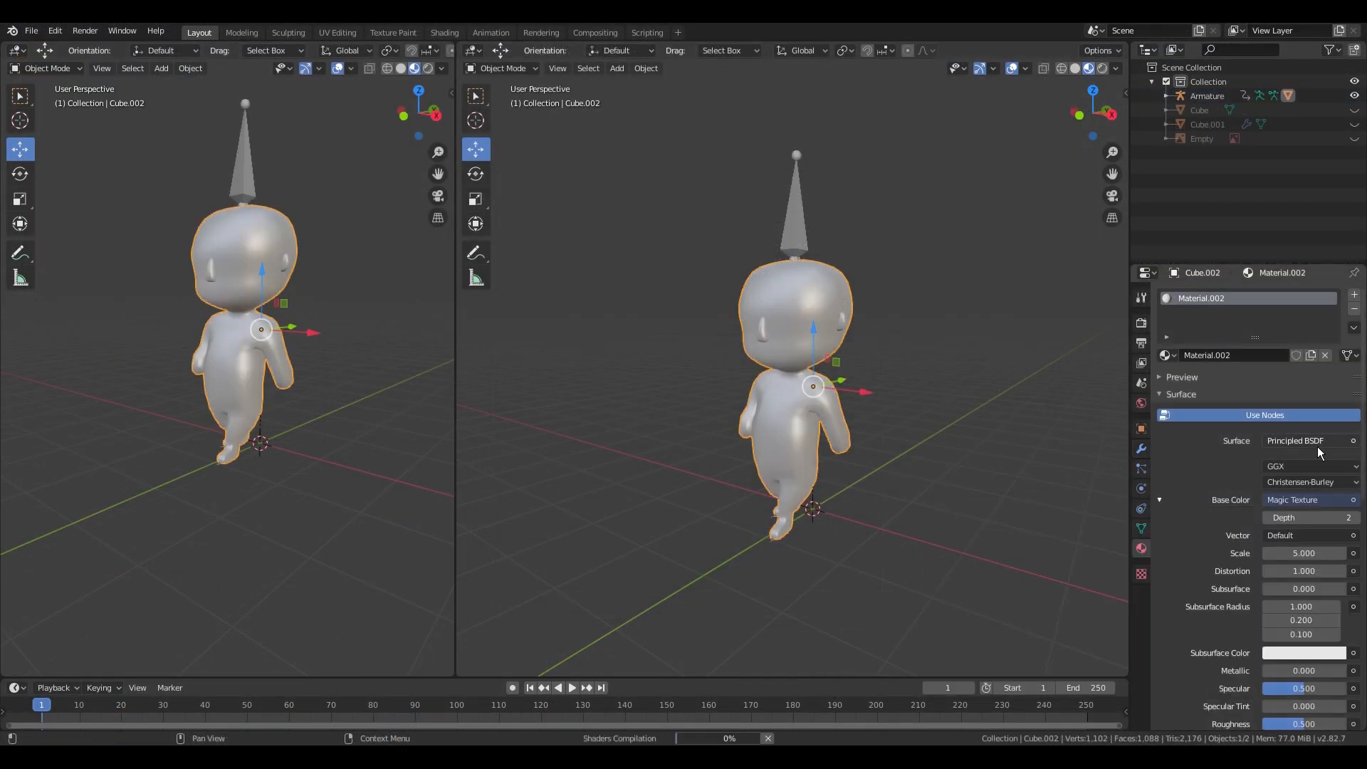
{"action": "left_click", "coordinate": [1299, 500]}
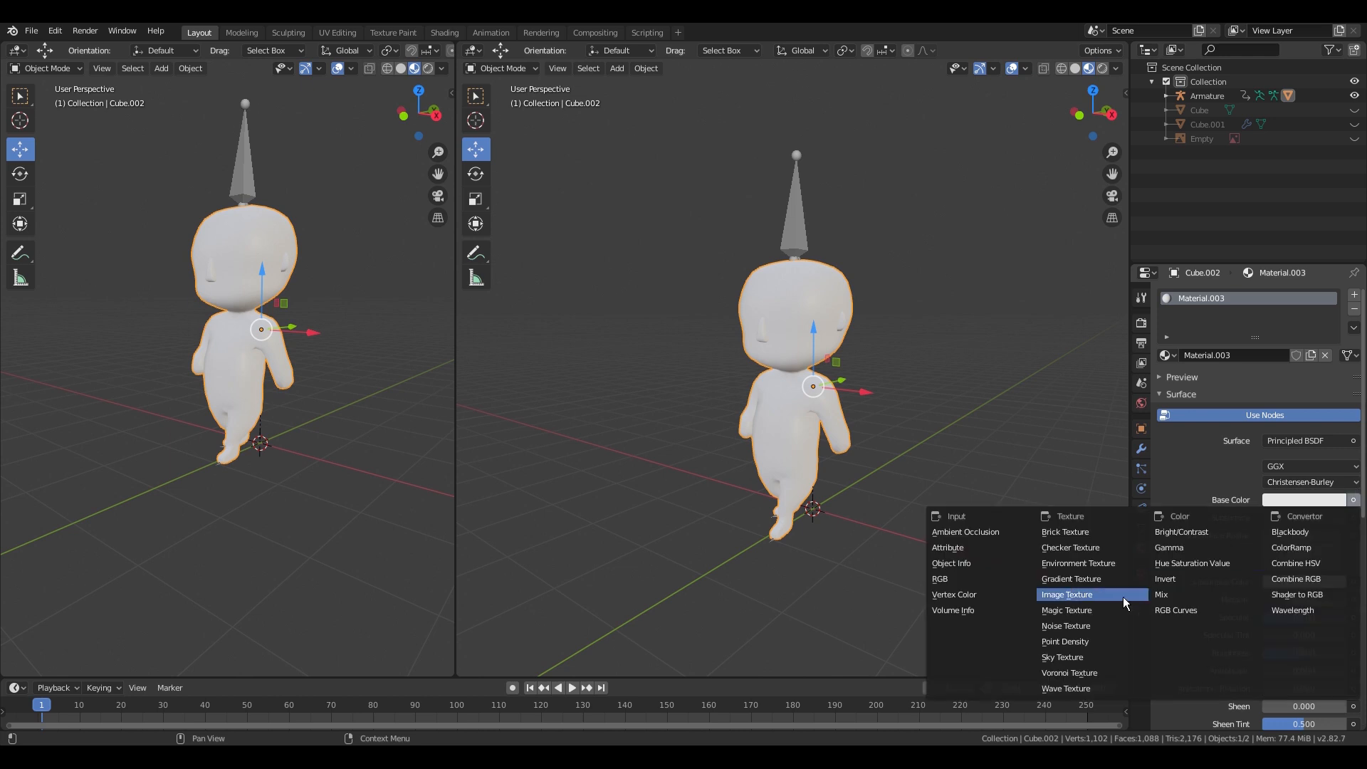
{"action": "left_click", "coordinate": [1066, 594]}
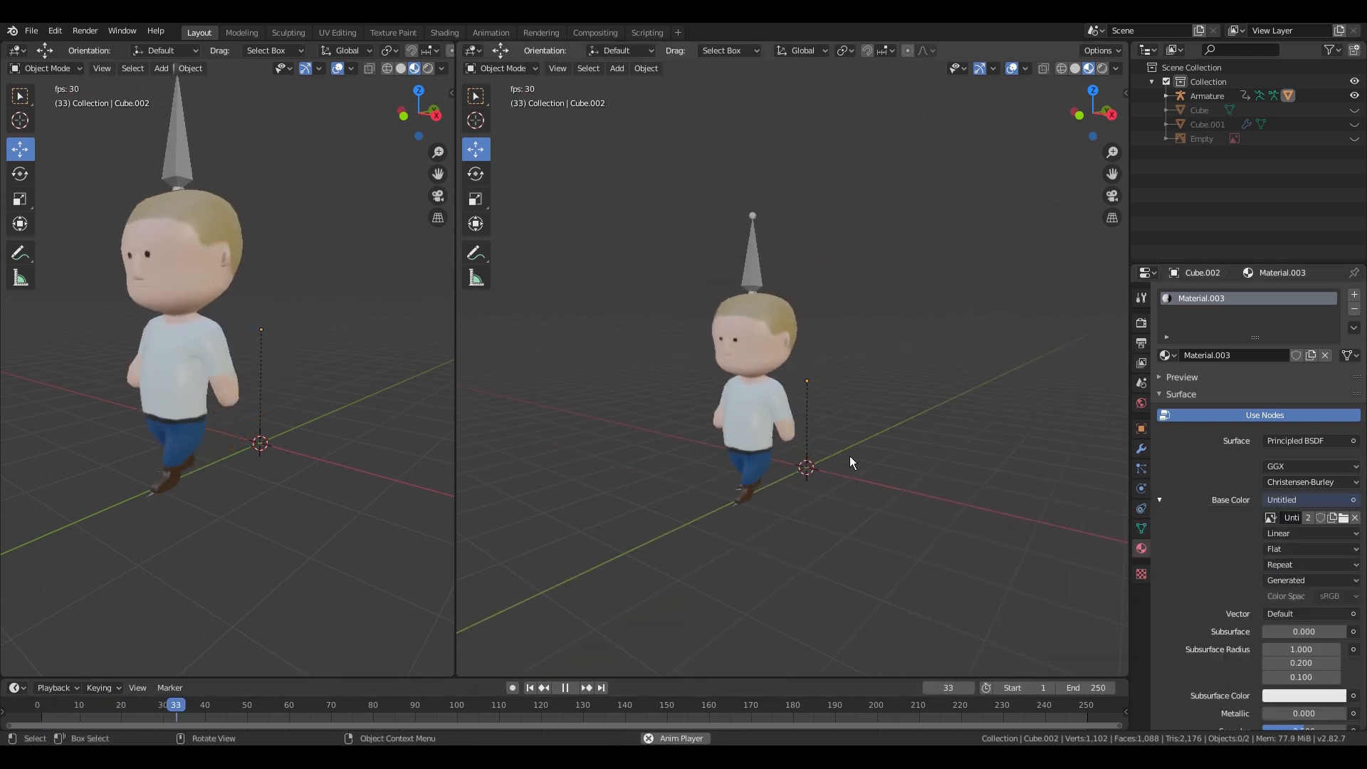